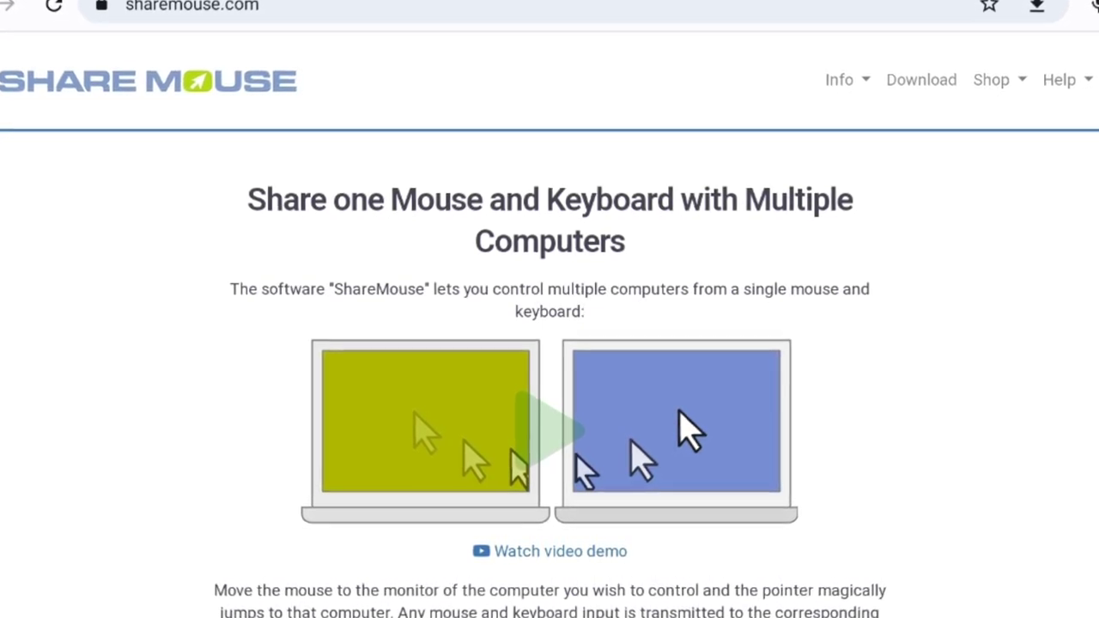
- Open the screen layout and drag the MacBook Air tile to sit centred above LU-DESKTOP
scroll("down", 3)
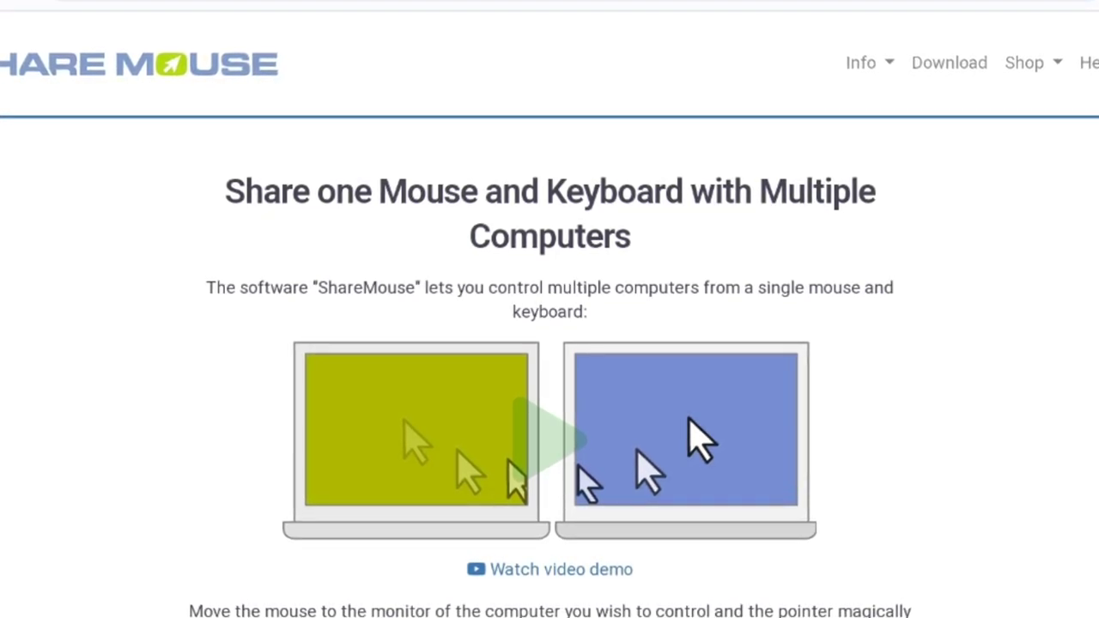
scroll("down", 3)
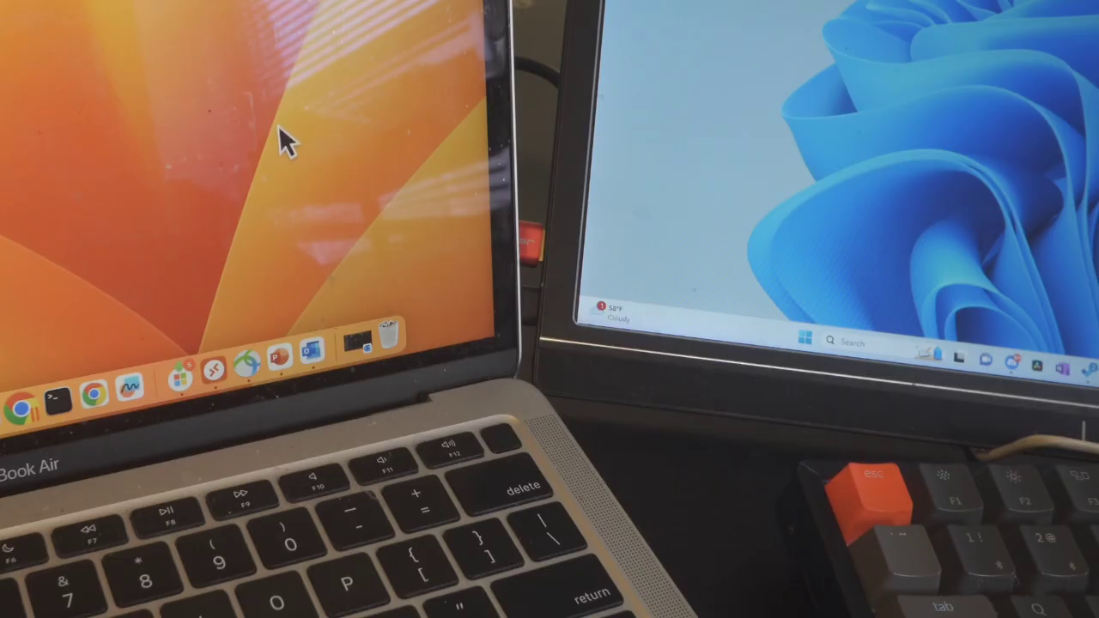
mouse_move(764, 163)
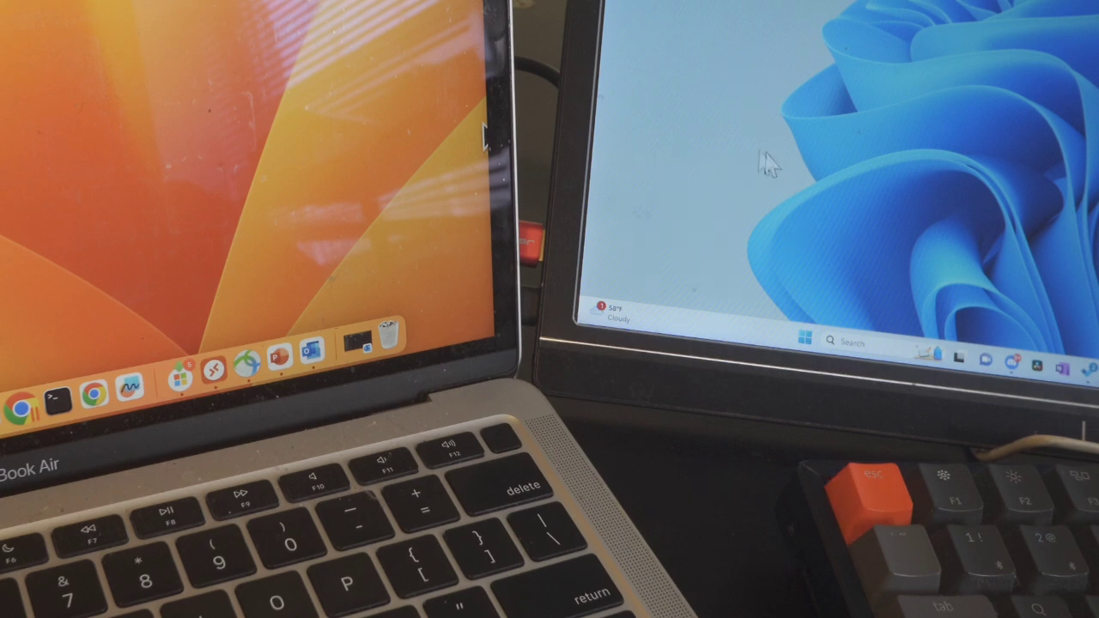
mouse_move(799, 205)
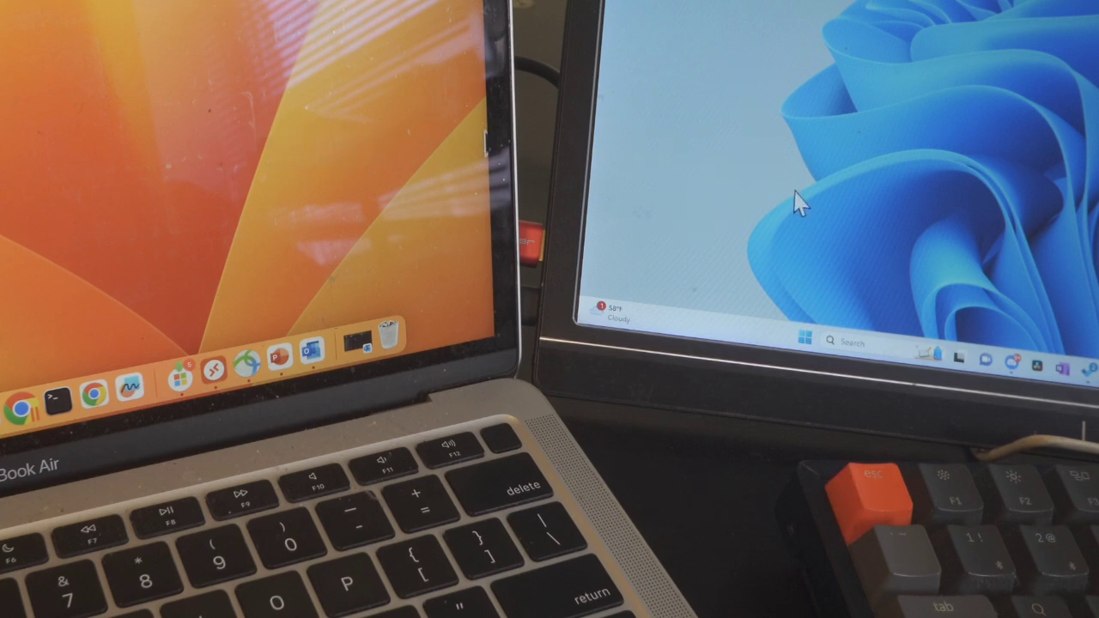
mouse_move(867, 55)
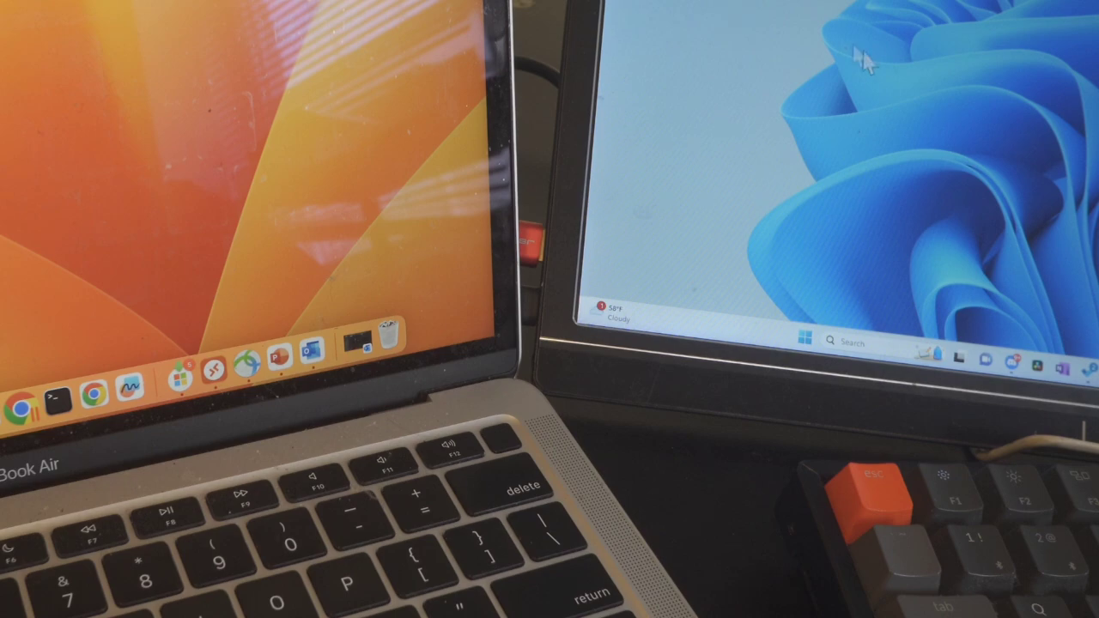
mouse_move(785, 56)
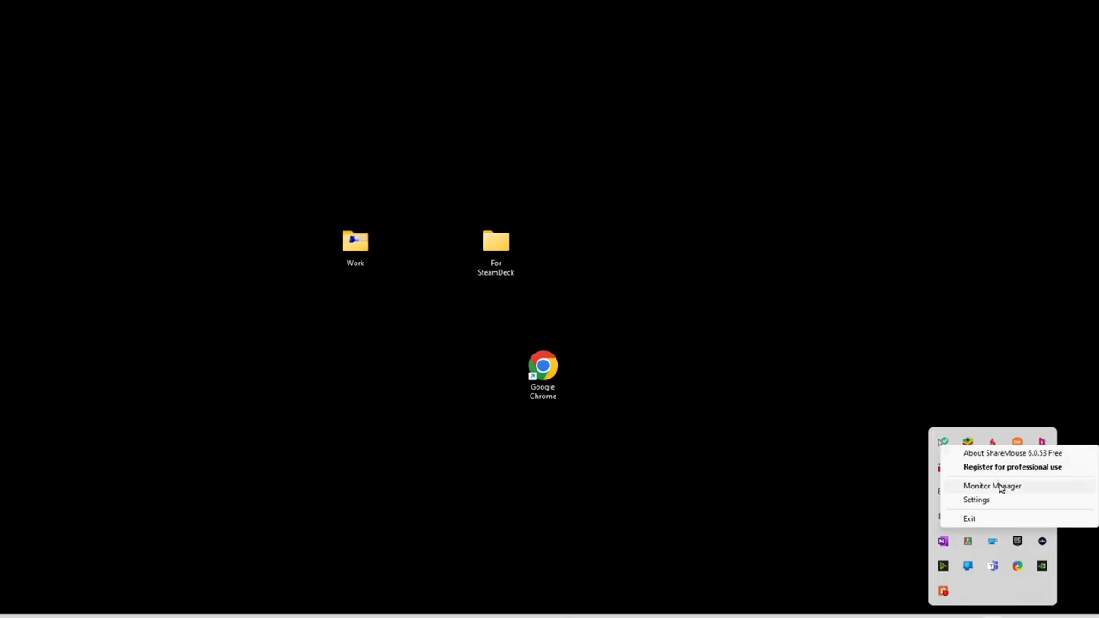
left_click(992, 486)
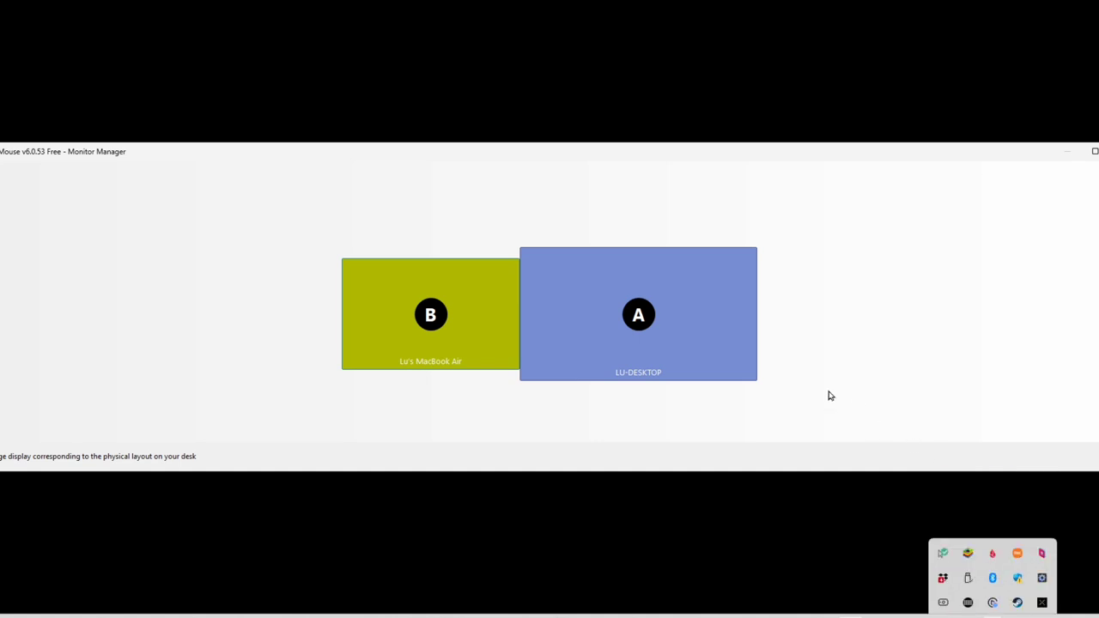
left_click_drag(430, 314, 847, 338)
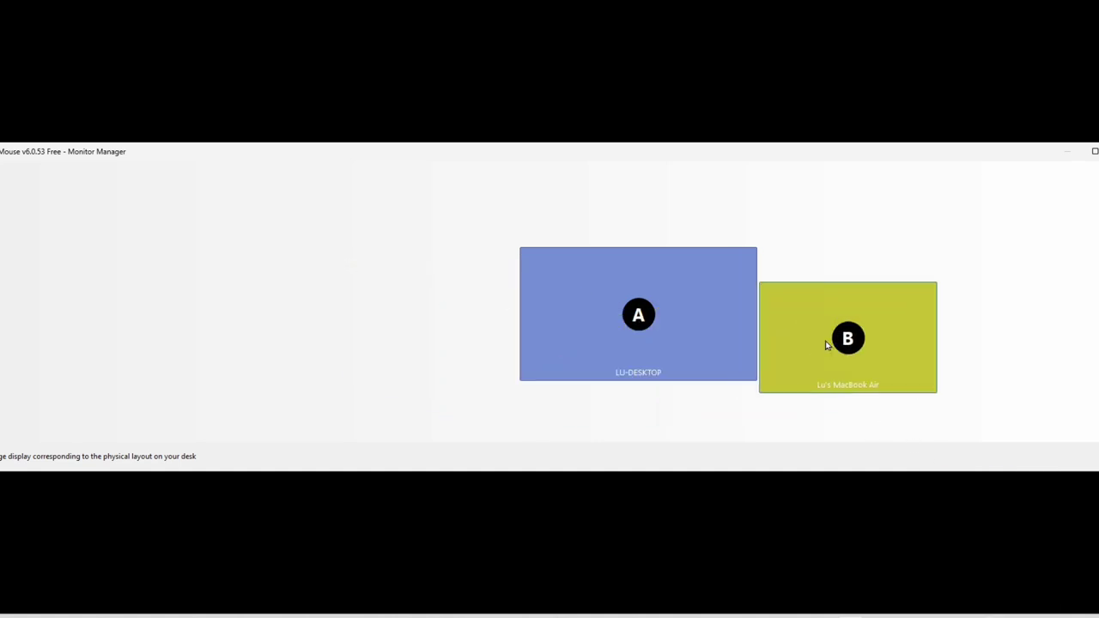
left_click_drag(847, 337, 668, 319)
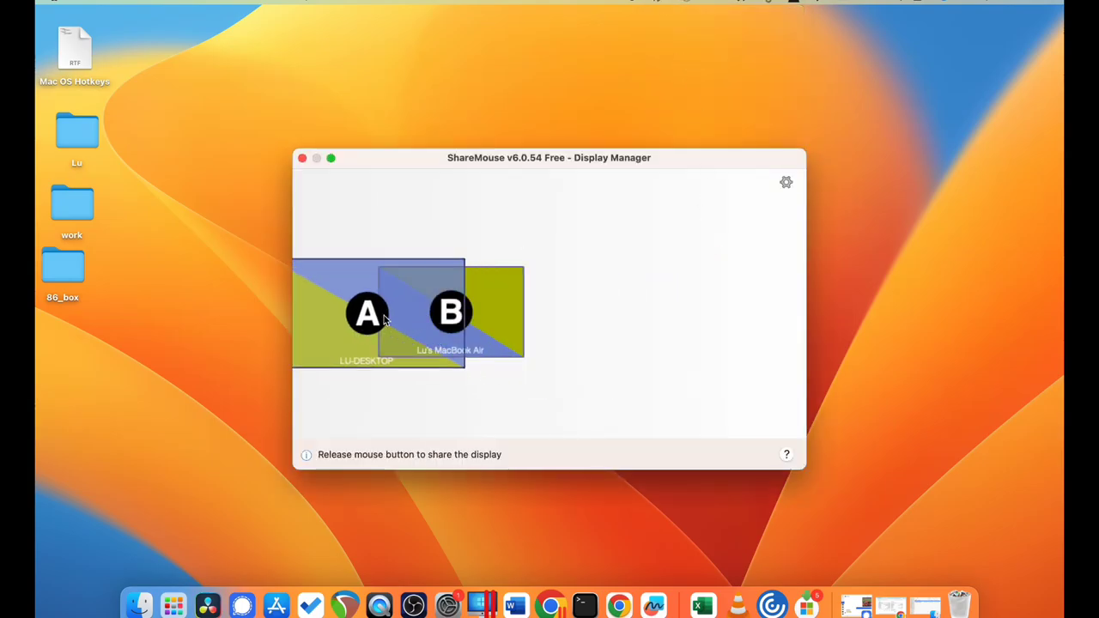
left_click_drag(451, 311, 646, 312)
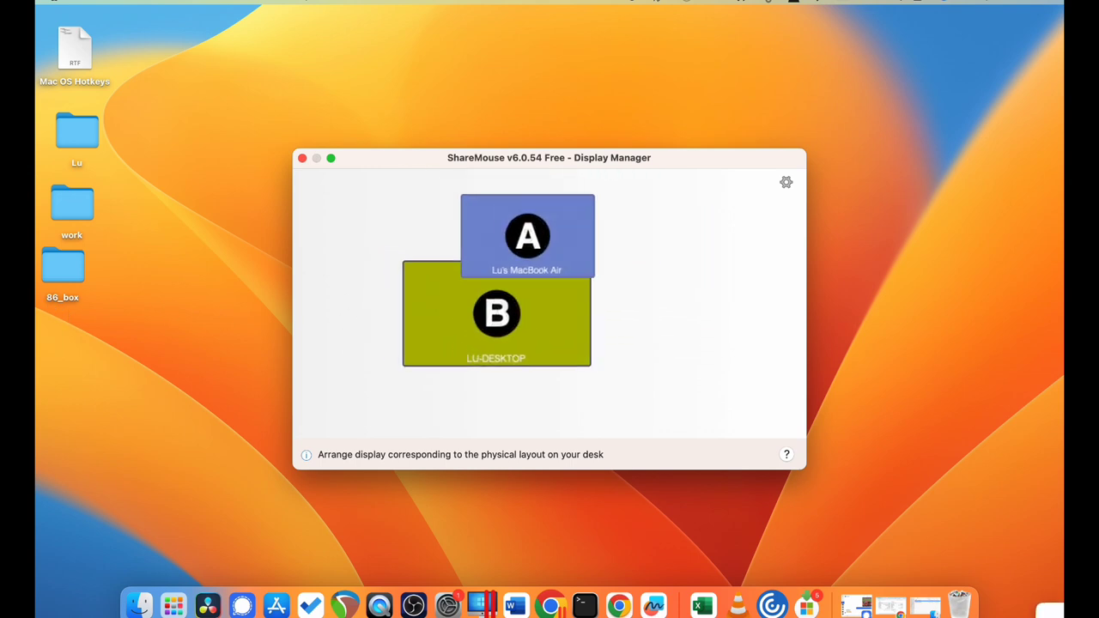
left_click_drag(527, 313, 549, 343)
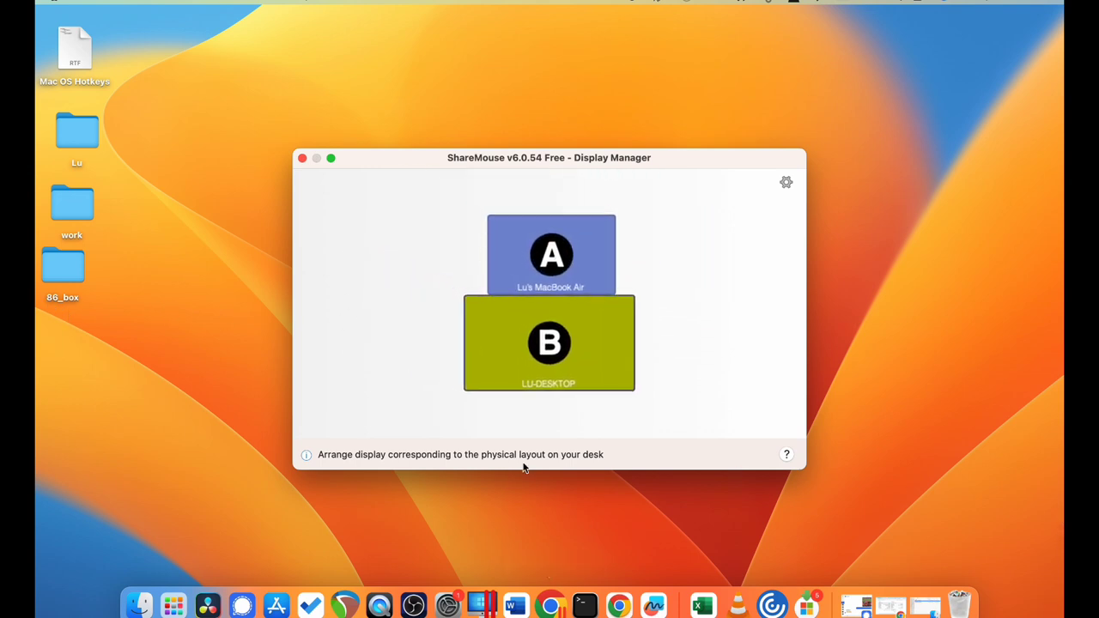
mouse_move(118, 334)
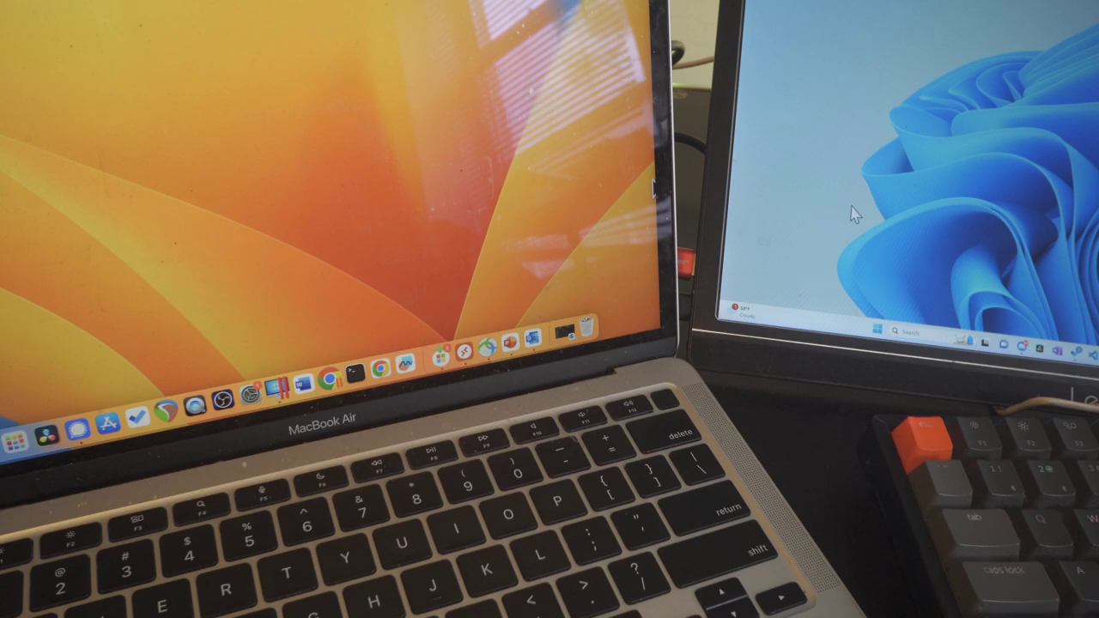
mouse_move(636, 193)
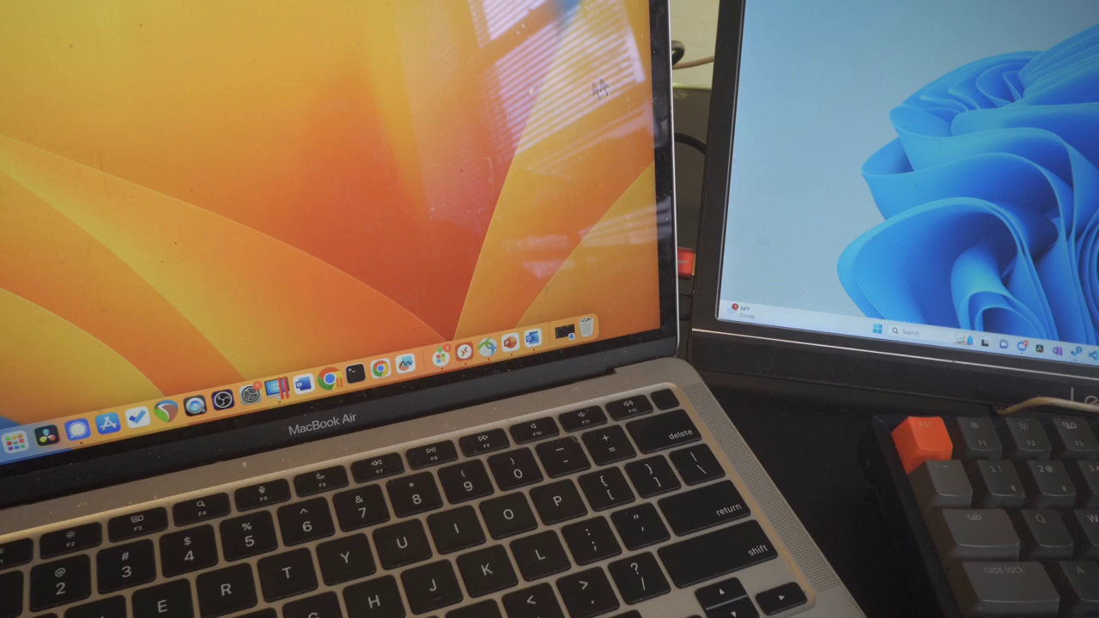
mouse_move(567, 142)
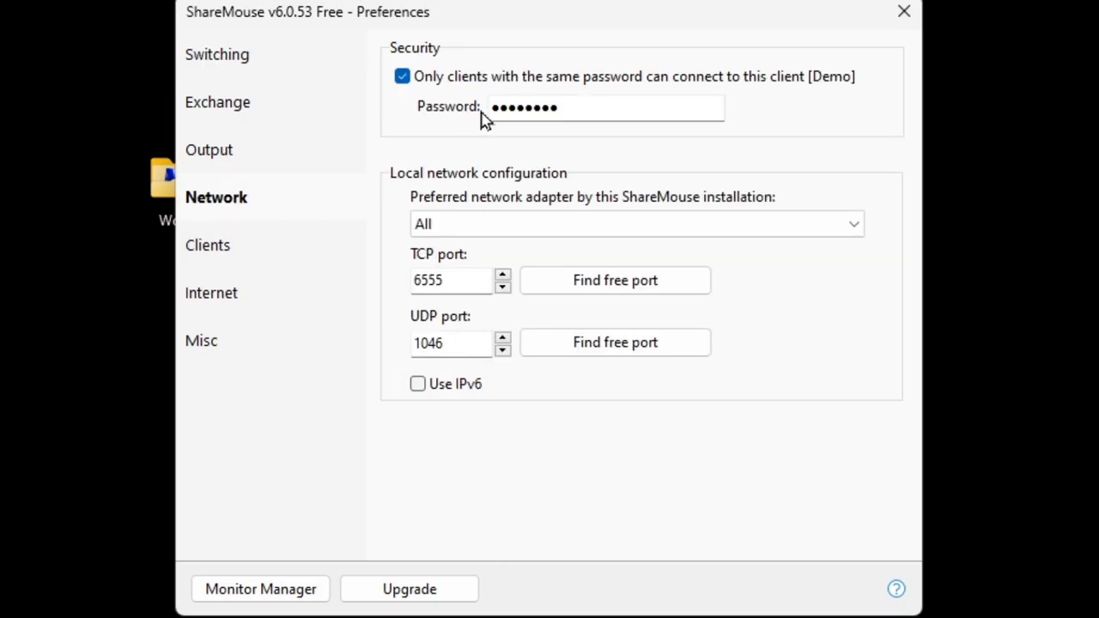
- Check the shared connection password under Network Security, then close Preferences
left_click(606, 107)
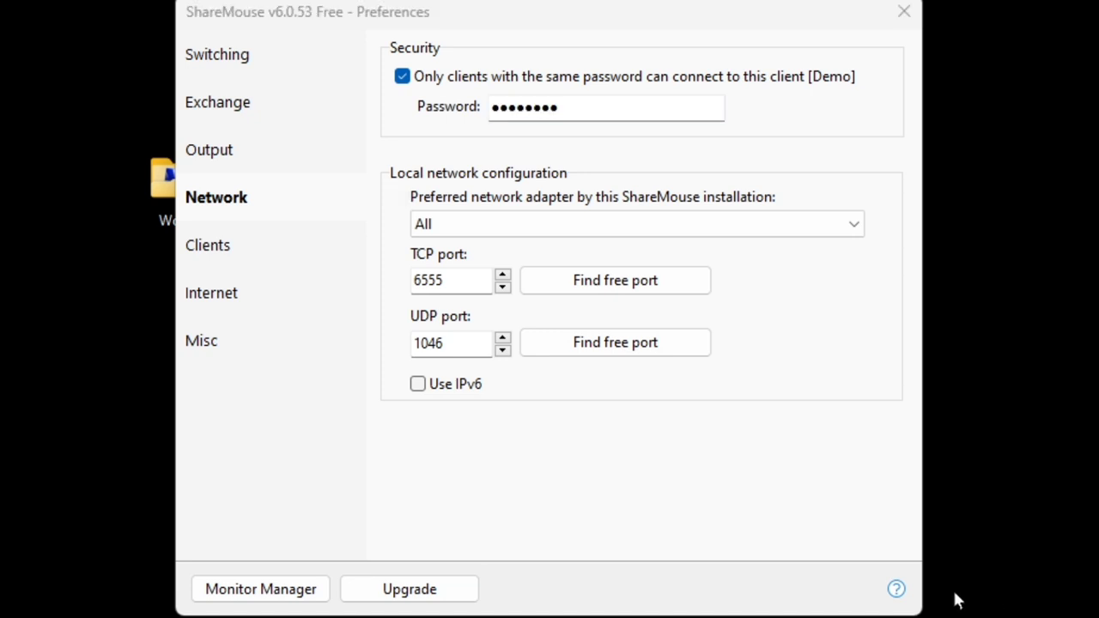
left_click(409, 589)
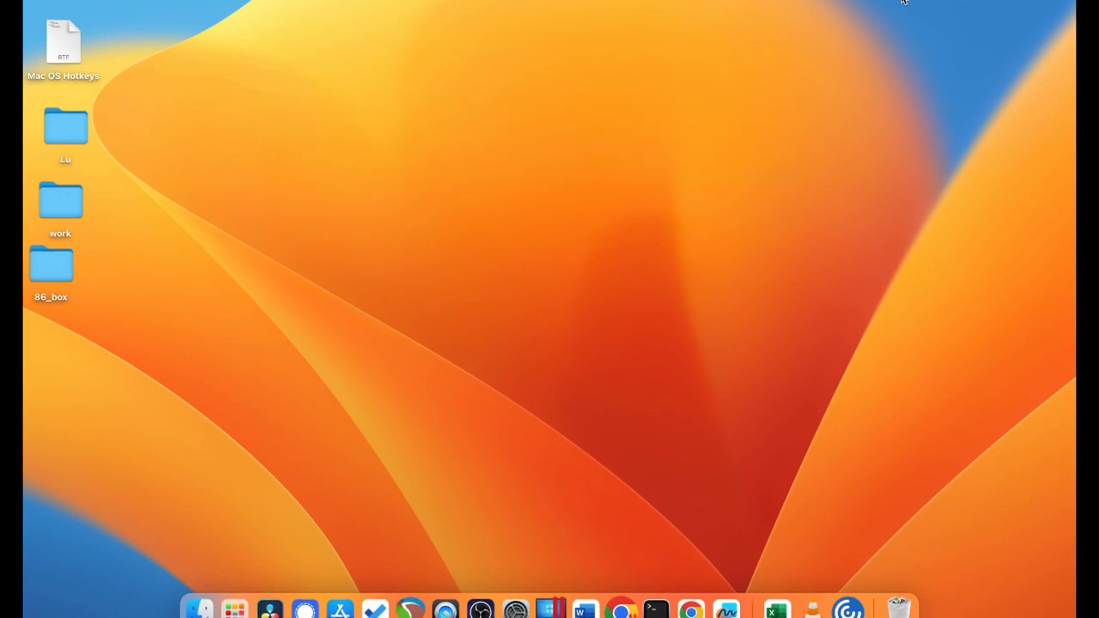
- Run 'sudo tccutil reset Accessibility' in Terminal from the Dock and authorise it
left_click(654, 610)
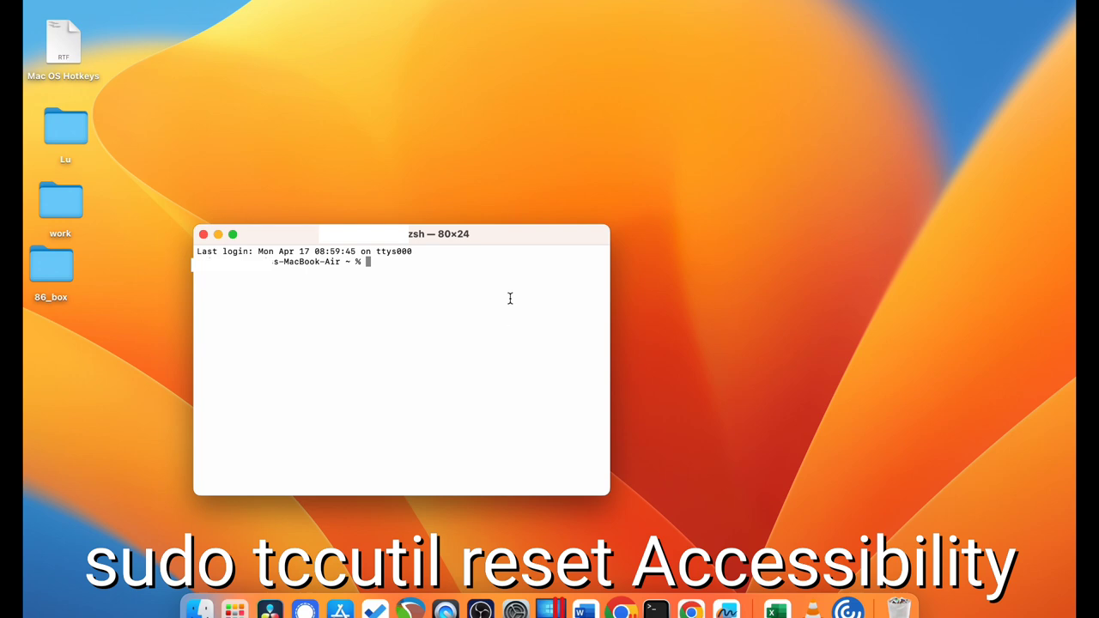
type("sudo tccutil reset Accessibility")
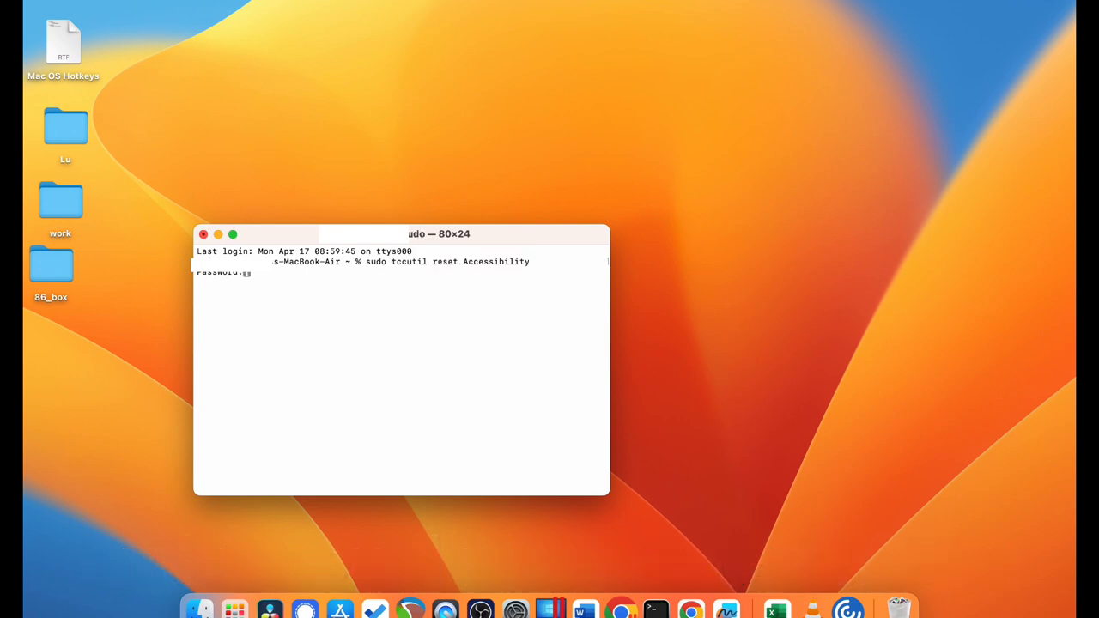
key("Return")
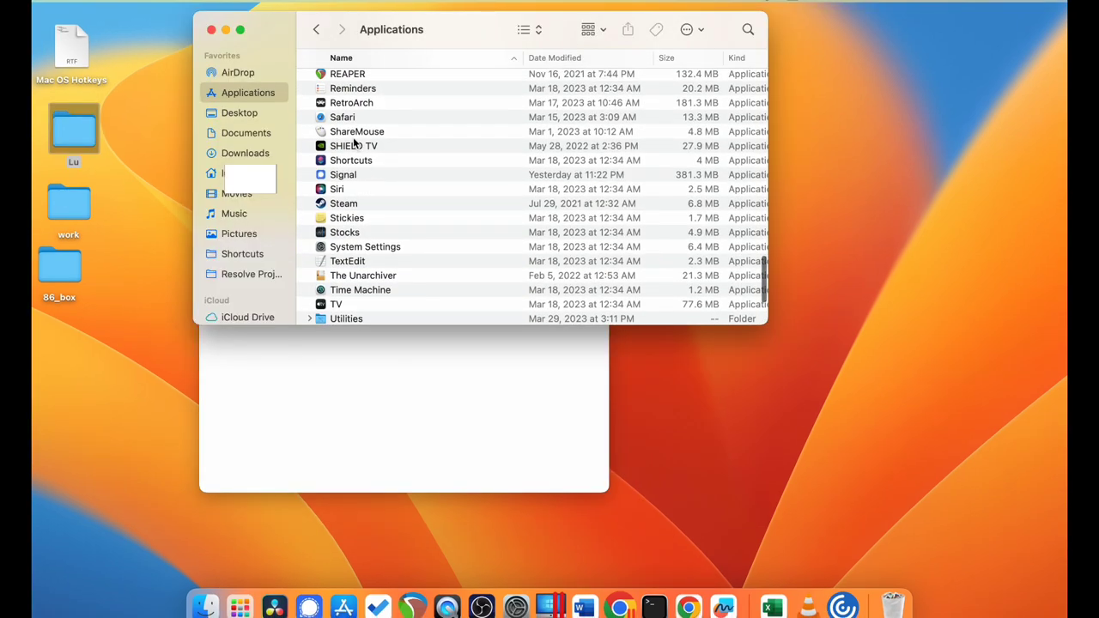
- Launch ShareMouse from Applications and enable Accessibility, authorising with the admin password
double_click(356, 131)
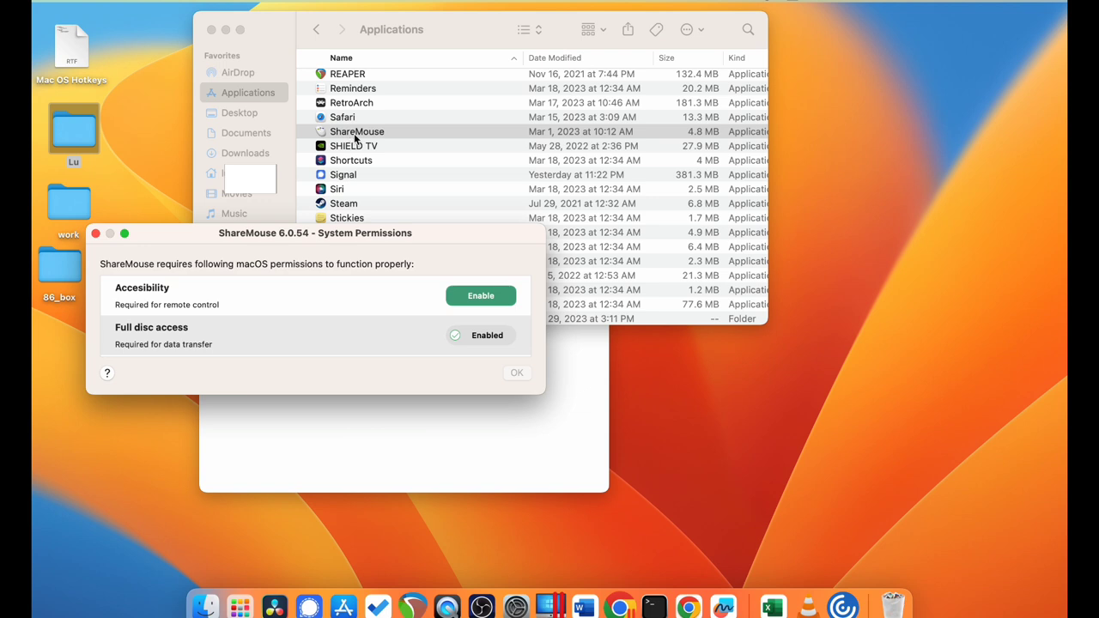
left_click(480, 295)
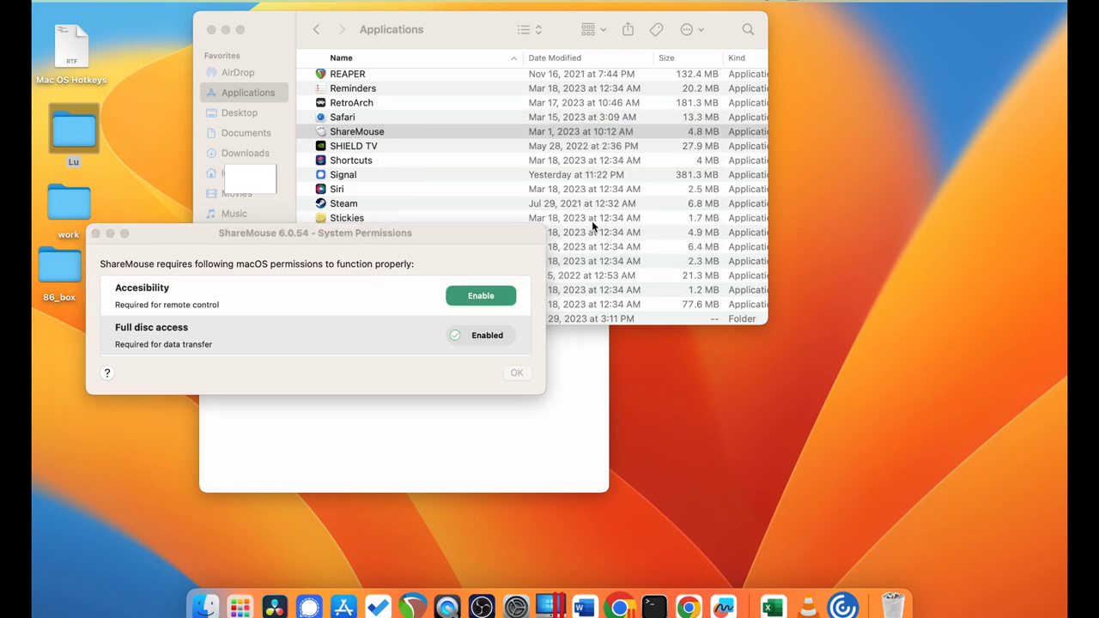
left_click(479, 295)
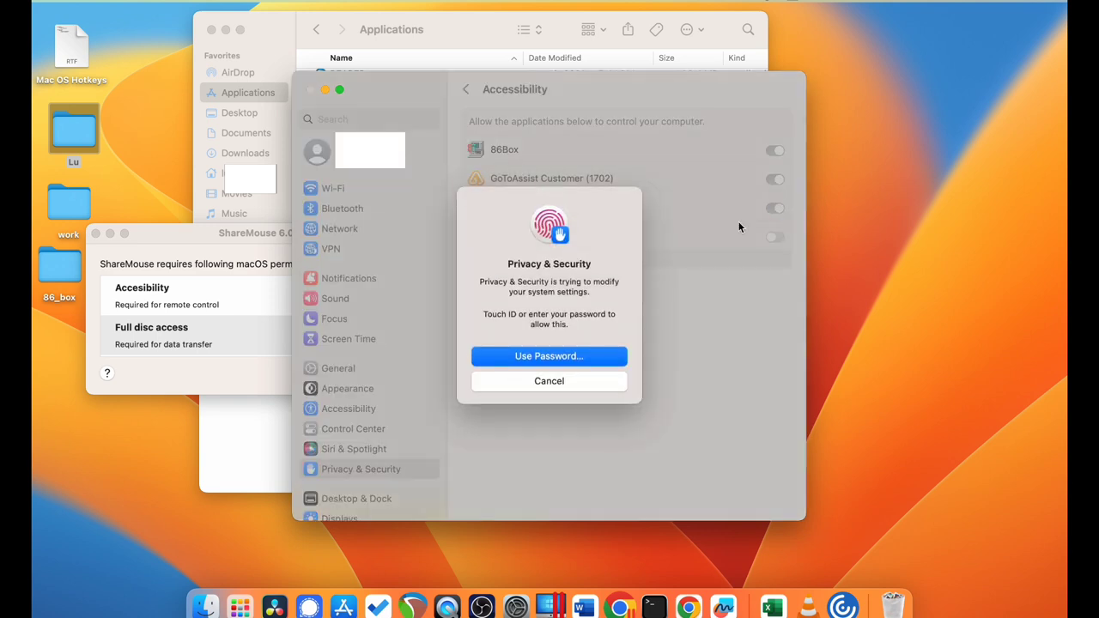
left_click(548, 355)
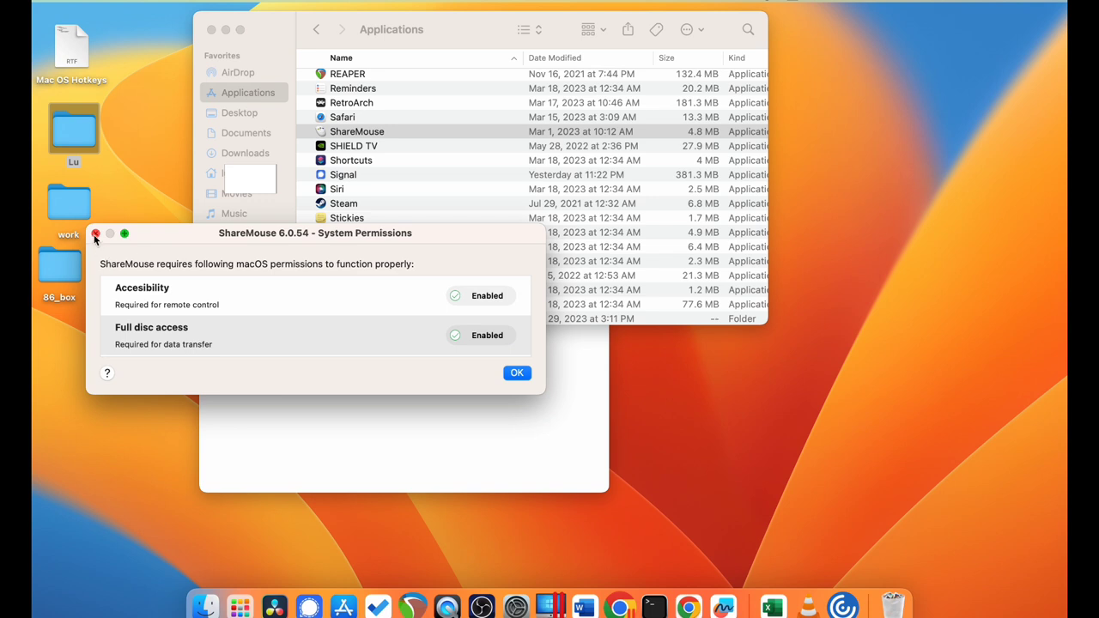
mouse_move(468, 361)
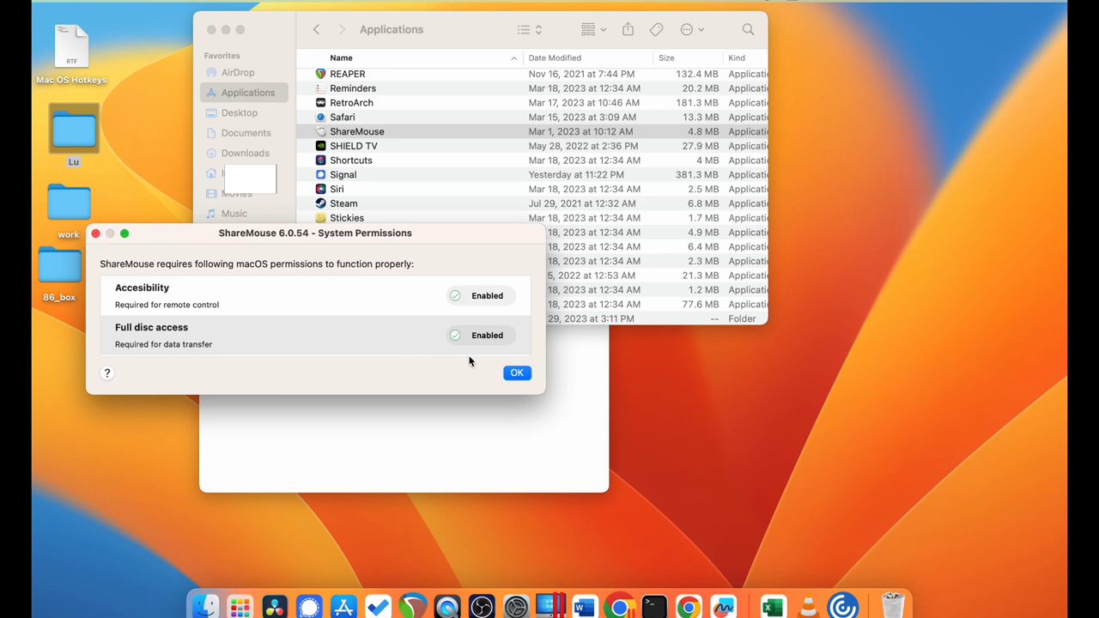
left_click(517, 372)
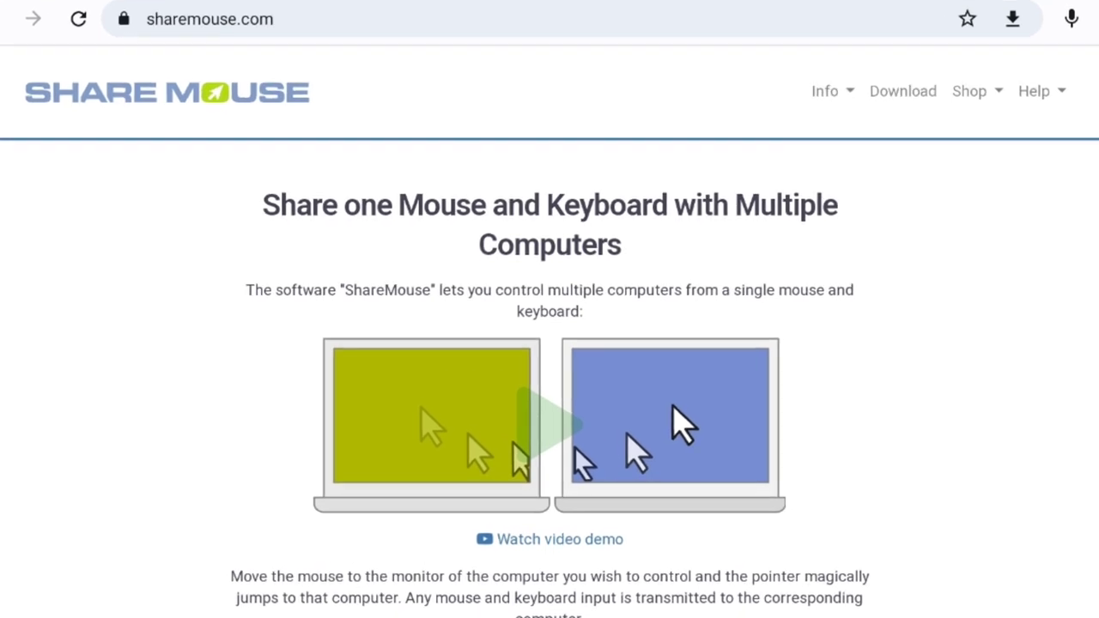
scroll("down", 3)
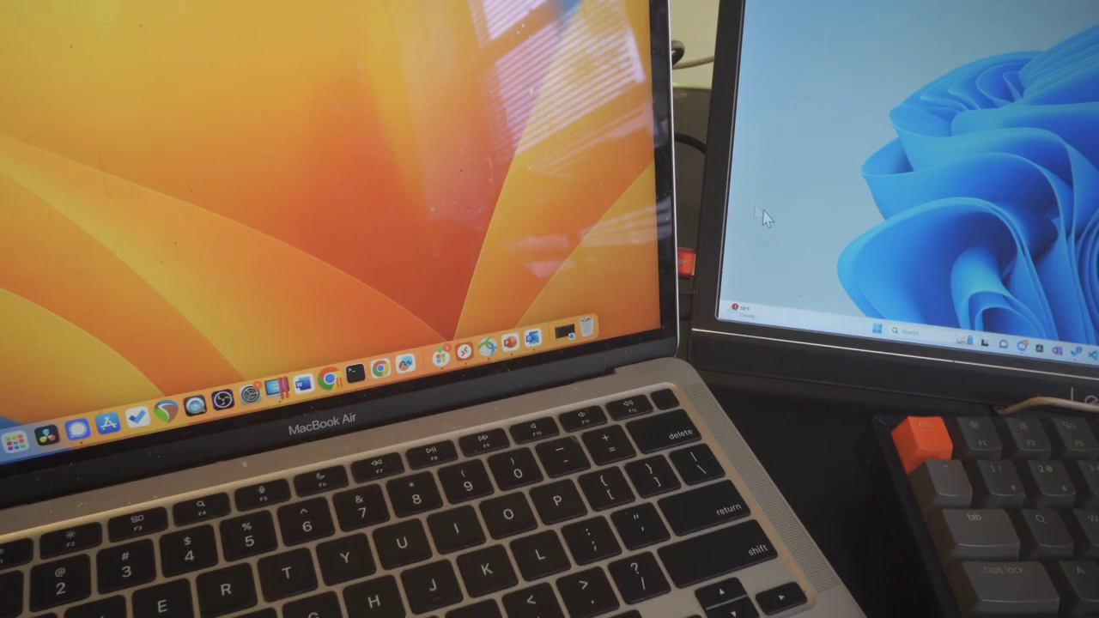
mouse_move(756, 189)
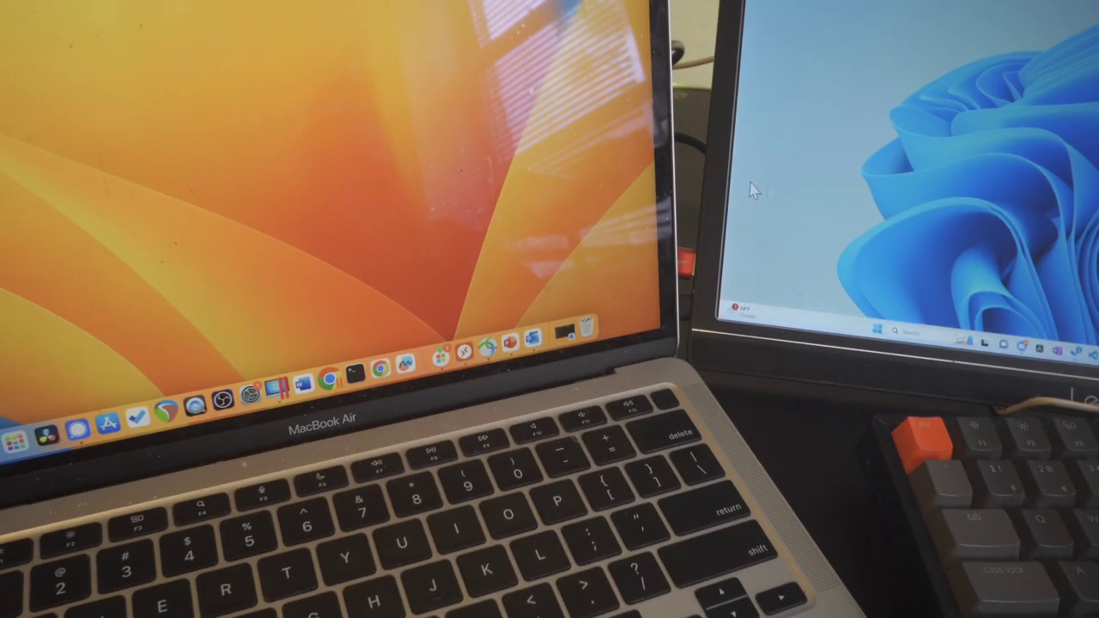
mouse_move(892, 223)
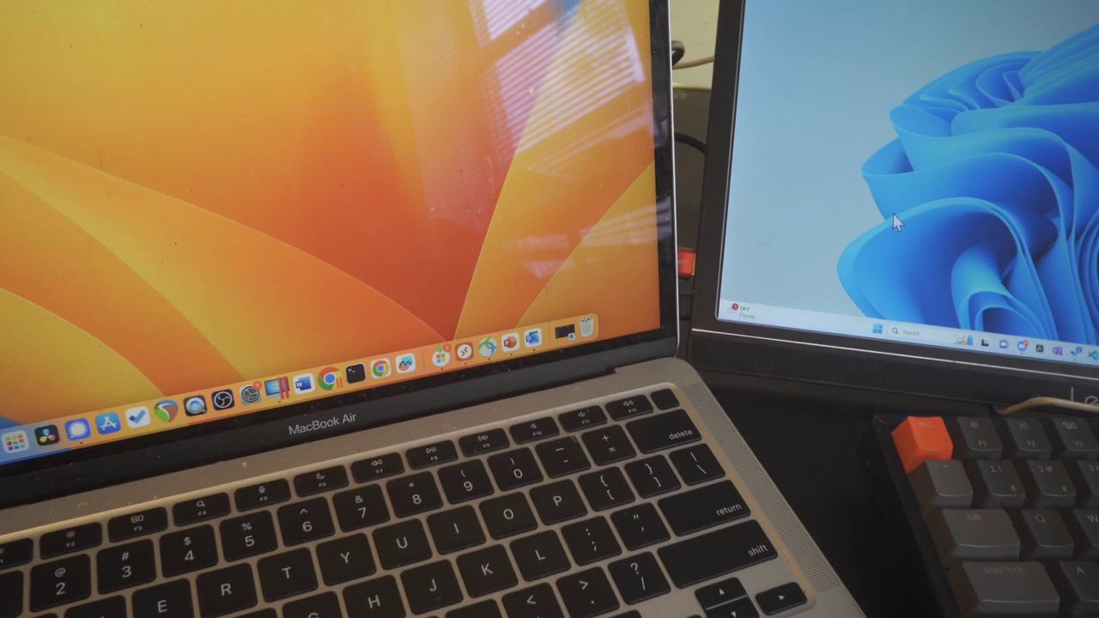
mouse_move(880, 211)
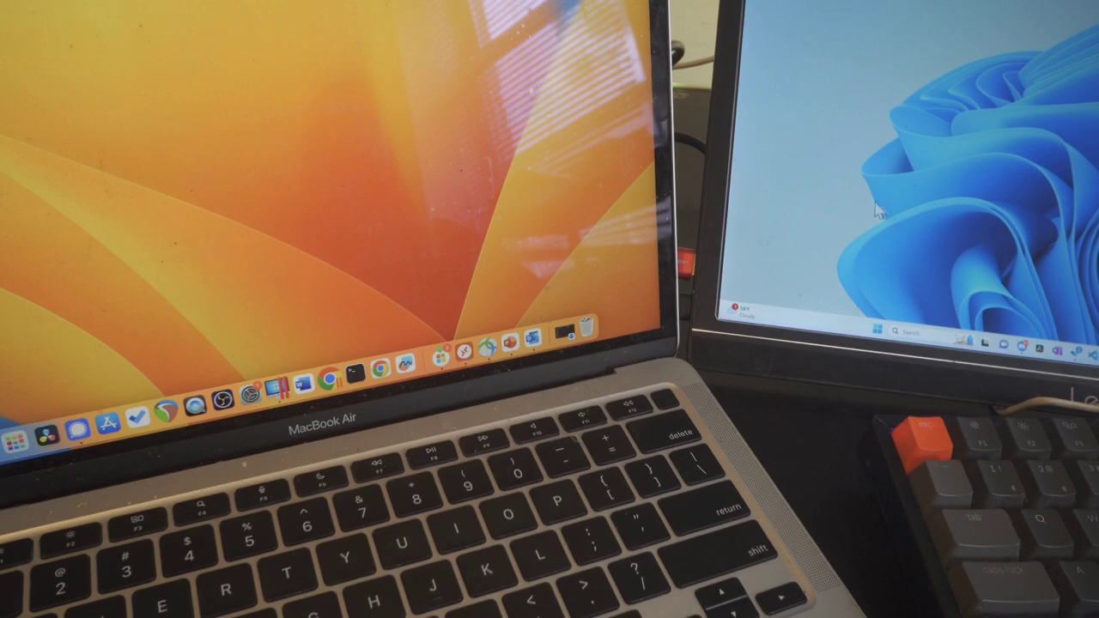
mouse_move(587, 168)
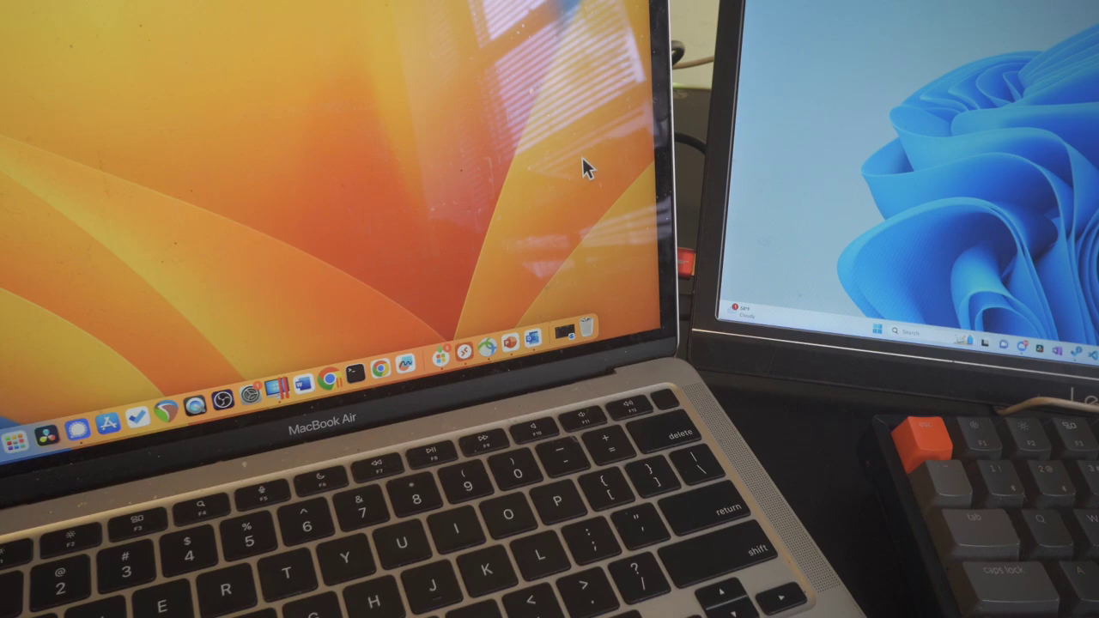